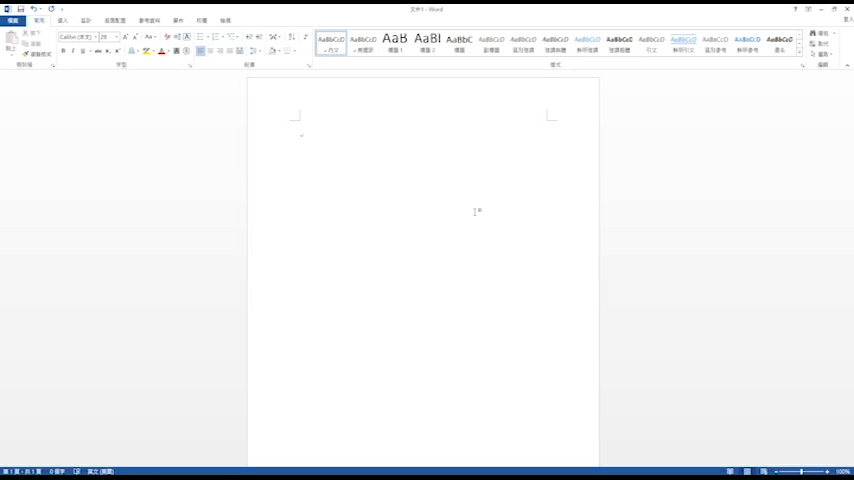
# Step: Type the heading 'What is bubble sort?' at the top of the notes
pyautogui.write('What is bubble so')
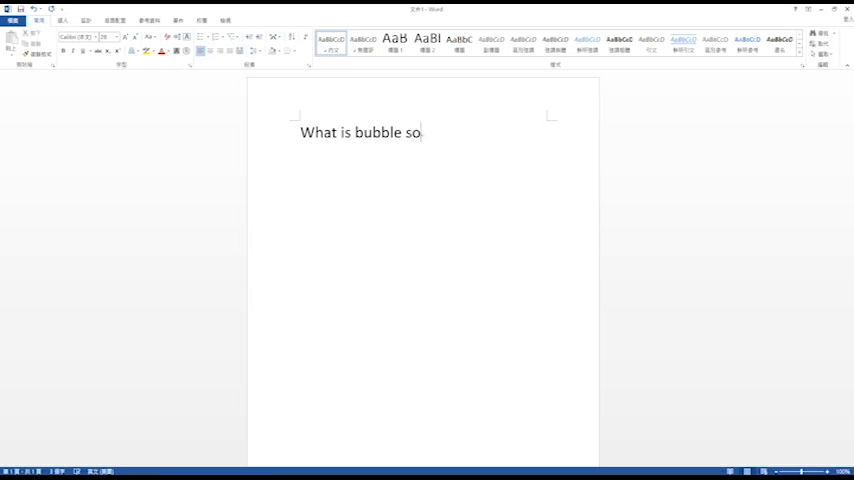
pyautogui.write('rt?.')
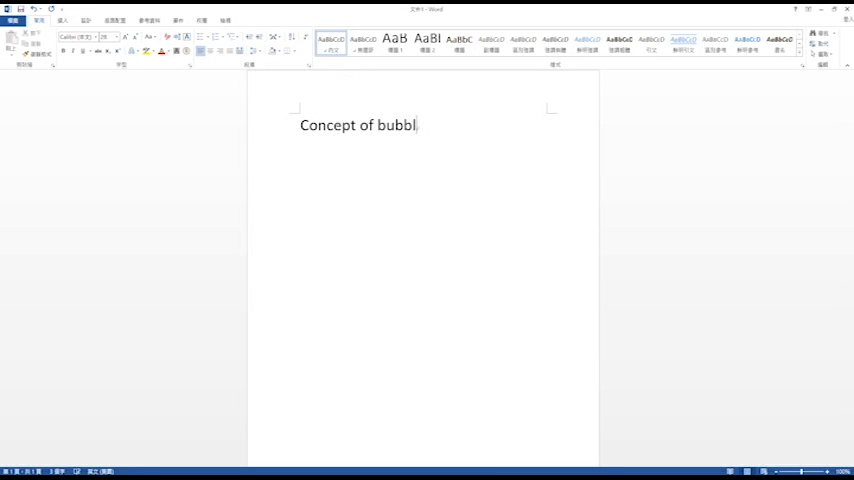
# Step: Finish 'Concept of bubble sort' and bullet: swap if value A > value B, else move on
pyautogui.write('e sort')
pyautogui.write('If v')
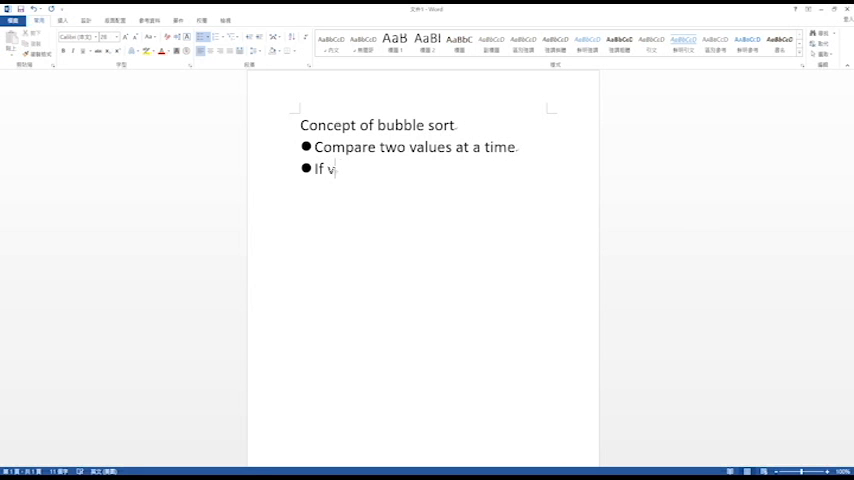
pyautogui.write('alue A is > v')
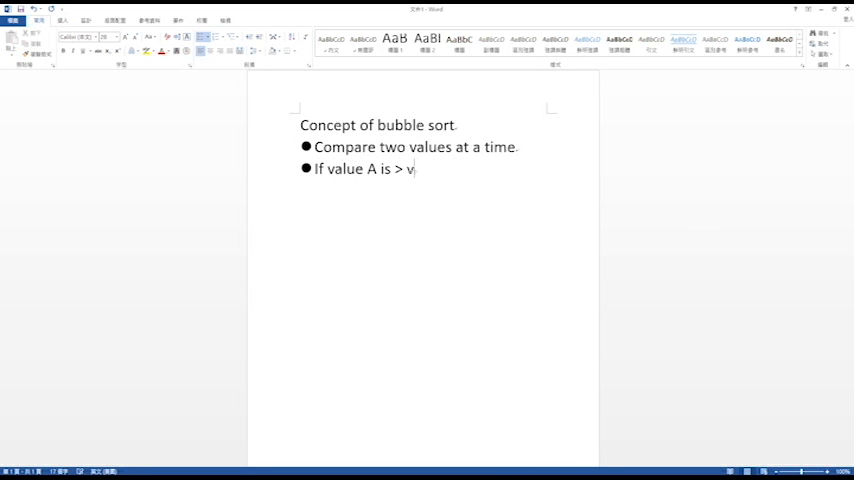
pyautogui.write('alue B, swap.')
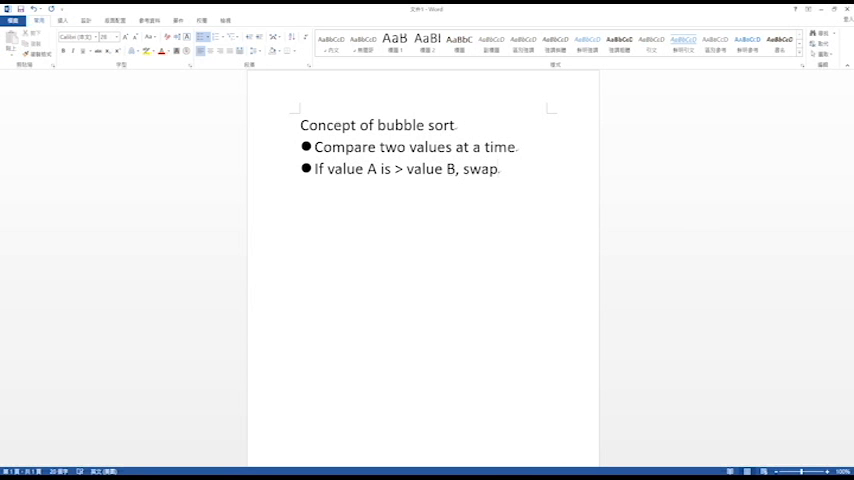
pyautogui.write('If value A')
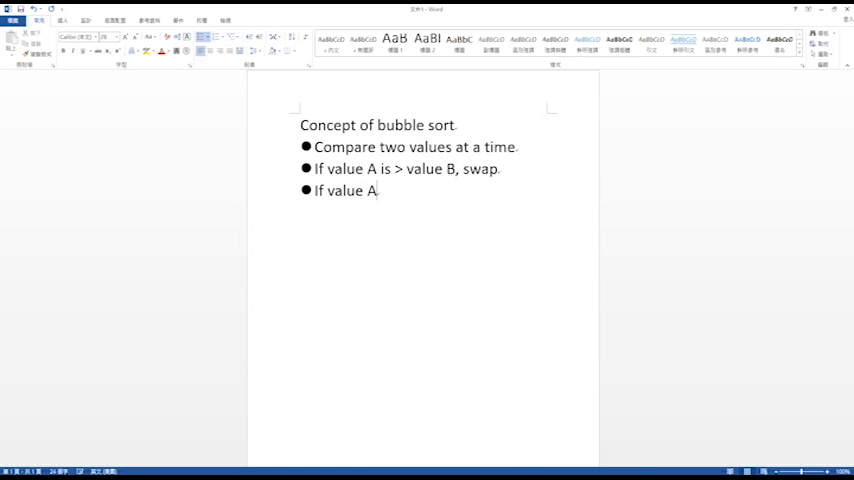
pyautogui.write('is not greater value B')
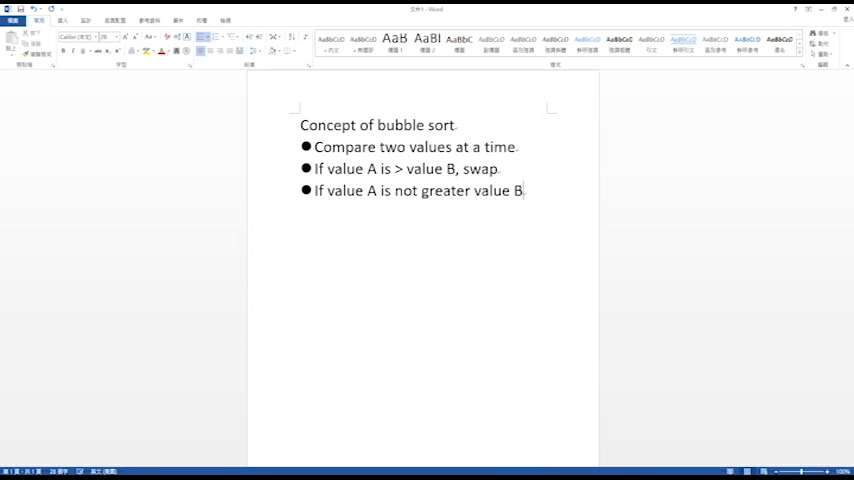
pyautogui.write(', no swapping.')
pyautogui.write('Then check t')
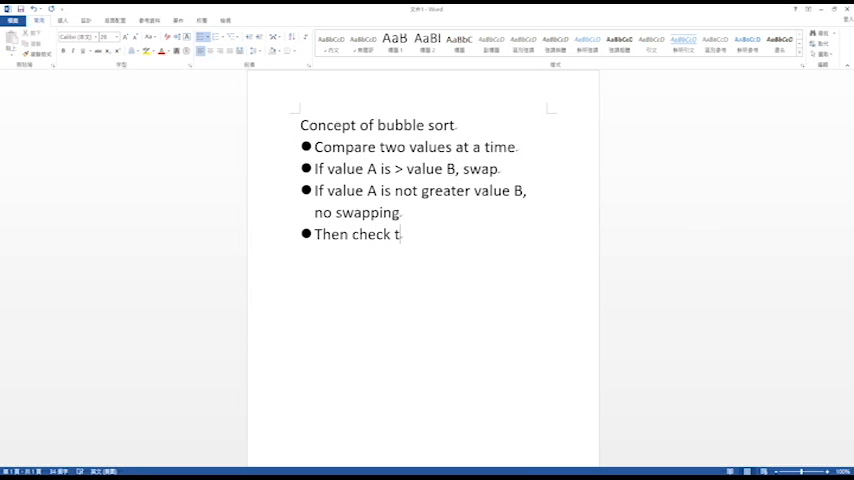
pyautogui.write('he next pair of value till the end of the value list.')
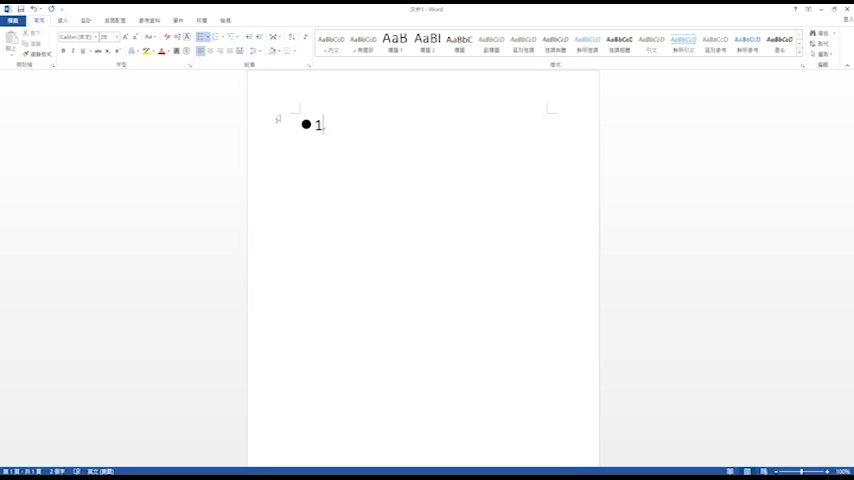
# Step: Add the '1st pass:' bullet: the largest value is swapped to the back
pyautogui.write('st pa')
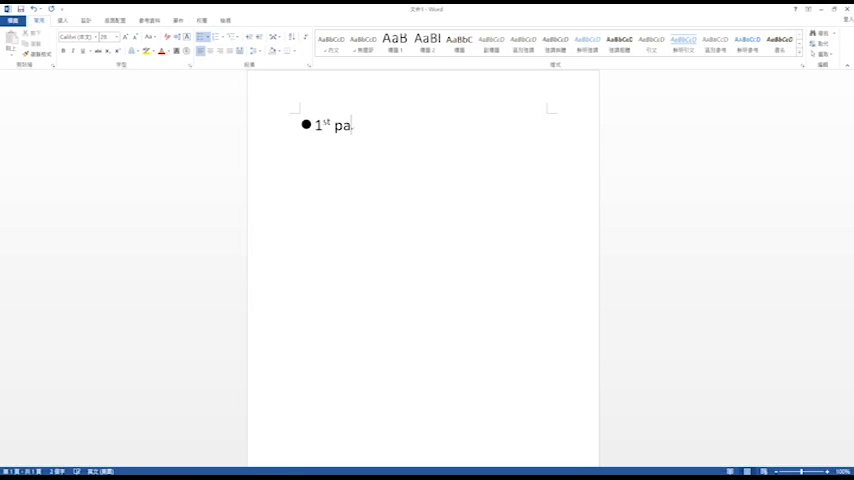
pyautogui.write('ss:')
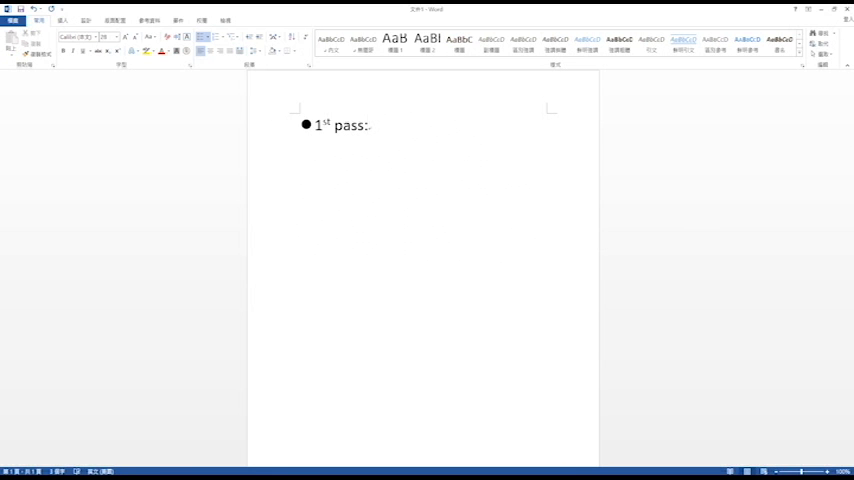
pyautogui.write('The largest value in the list is swapped to the back of the whole list.')
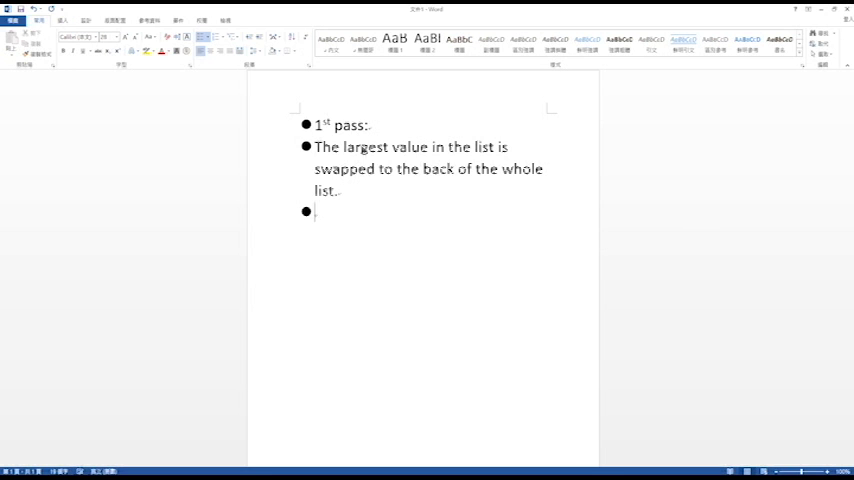
# Step: Add the '2nd pass:' bullet: the second largest value goes to second last place
pyautogui.write('2')
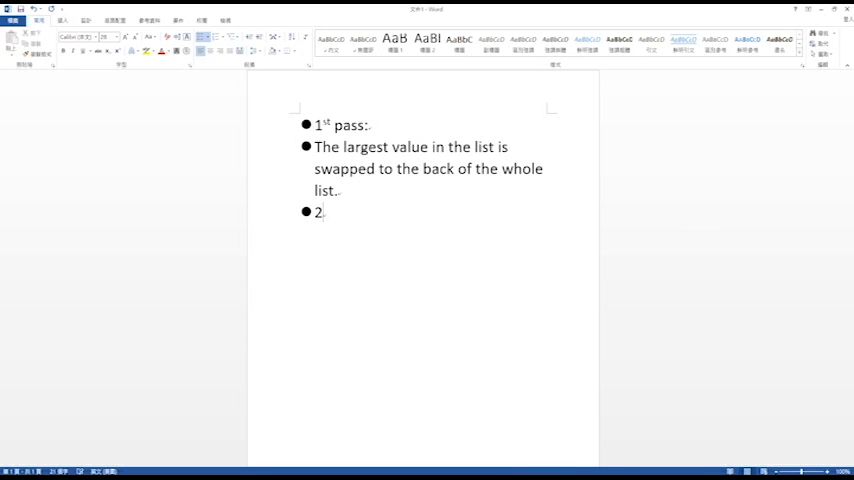
pyautogui.write('nd')
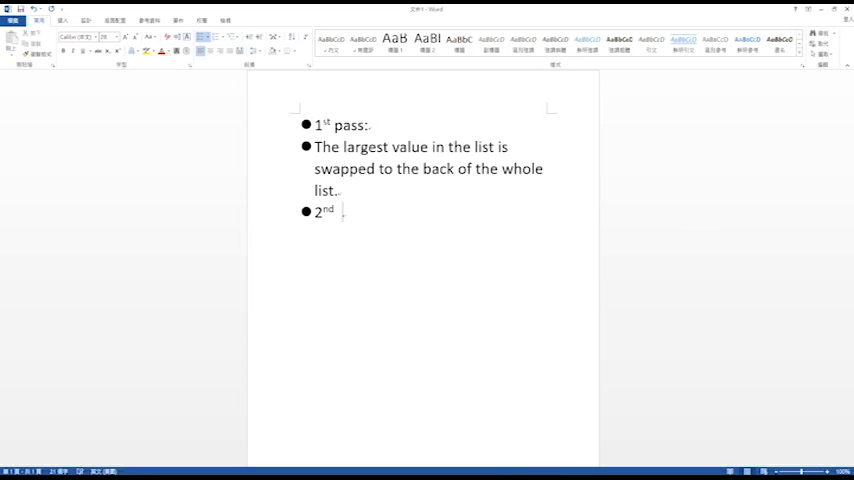
pyautogui.write('pass:.')
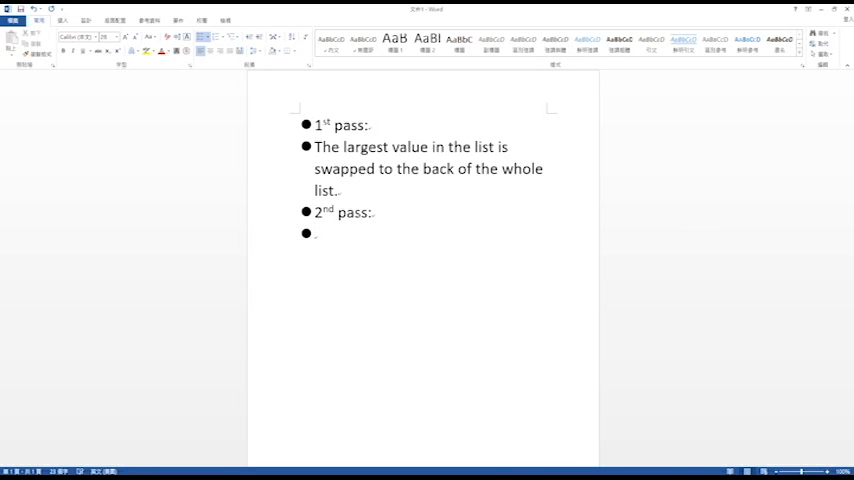
pyautogui.write('The second largest value will be swapped to the second last place of the list')
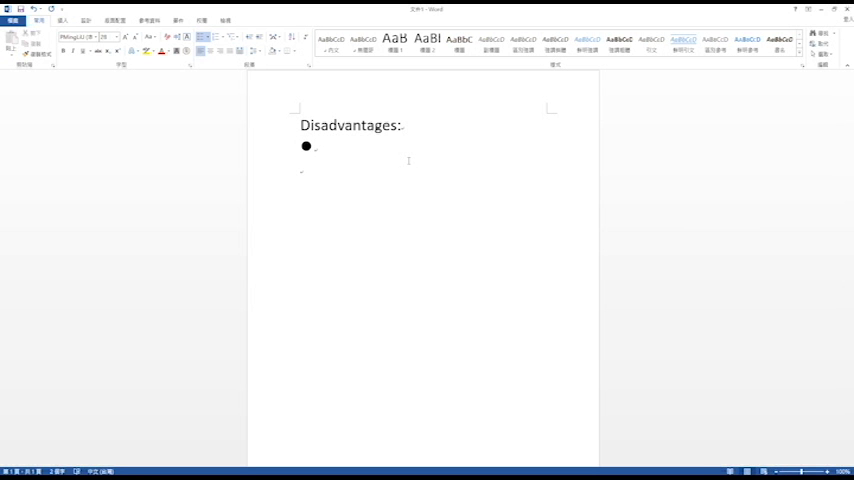
# Step: List 'Every elements are scanned' and 'Swapping value', then end the bullet list
pyautogui.write('ever')
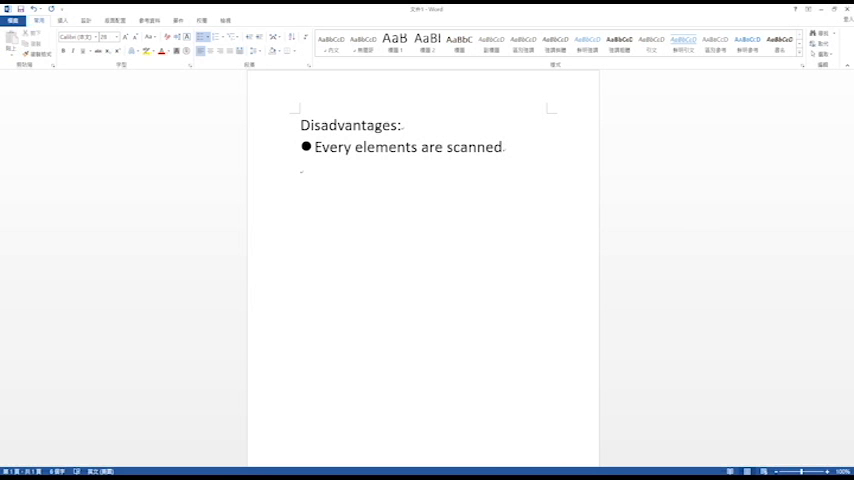
pyautogui.write('Swapping value')
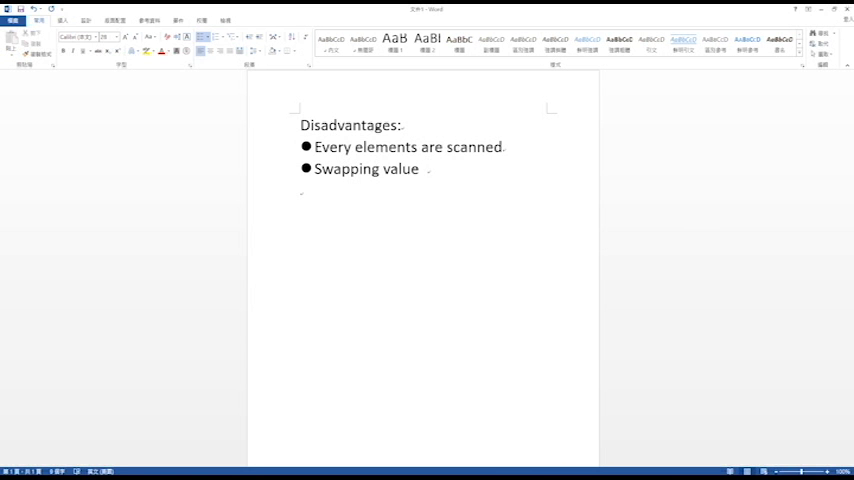
pyautogui.click(425, 169)
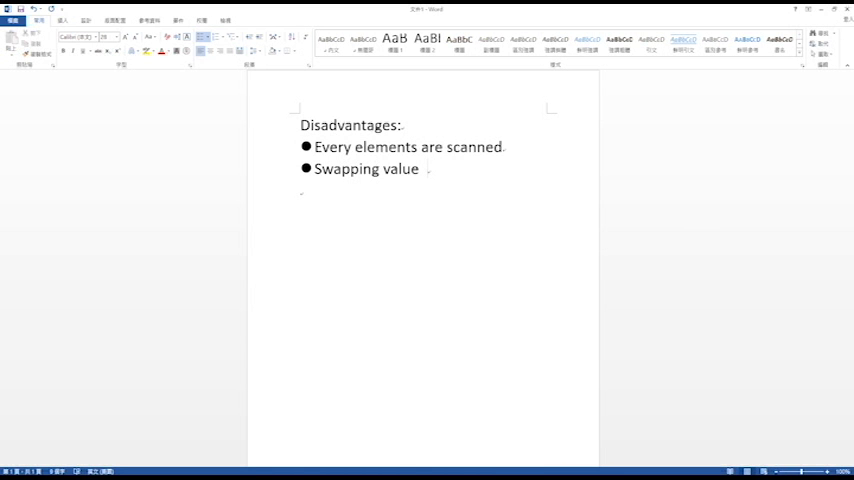
pyautogui.press('enter')
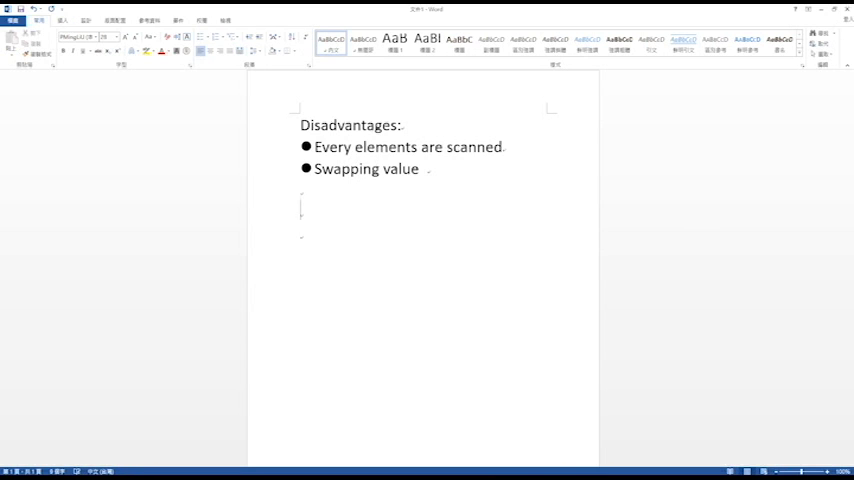
# Step: Add the 'Why are we still learning?' heading with the 'Easiest sorting algorithm' bullet
pyautogui.write('Wh')
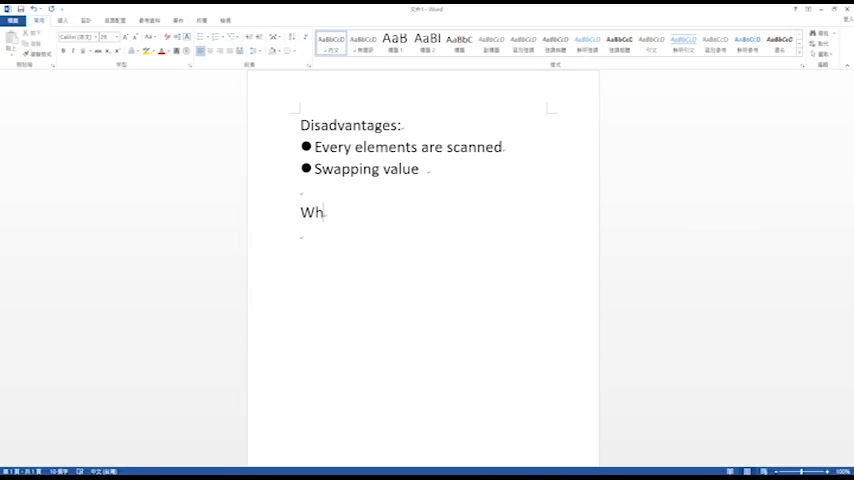
pyautogui.write('y are w')
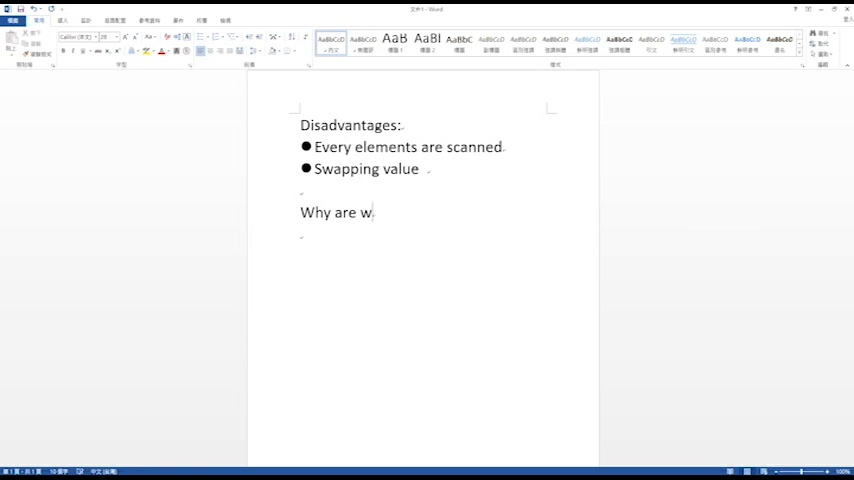
pyautogui.write('e still learning?')
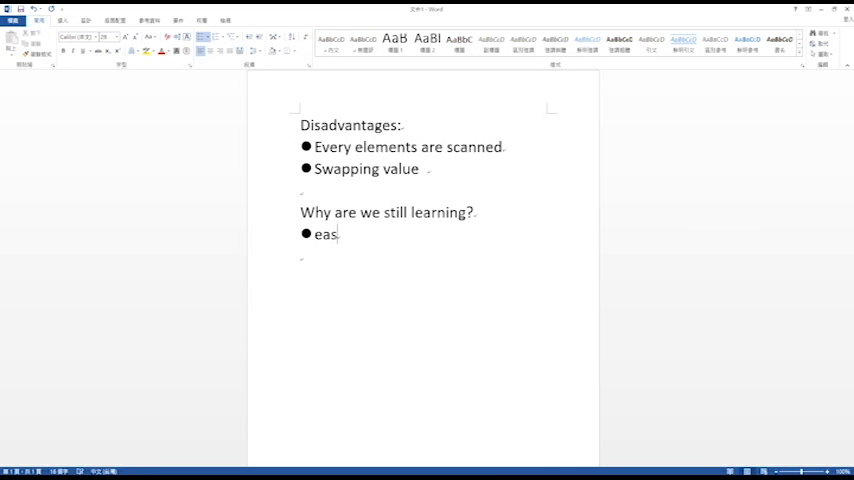
pyautogui.write('iest')
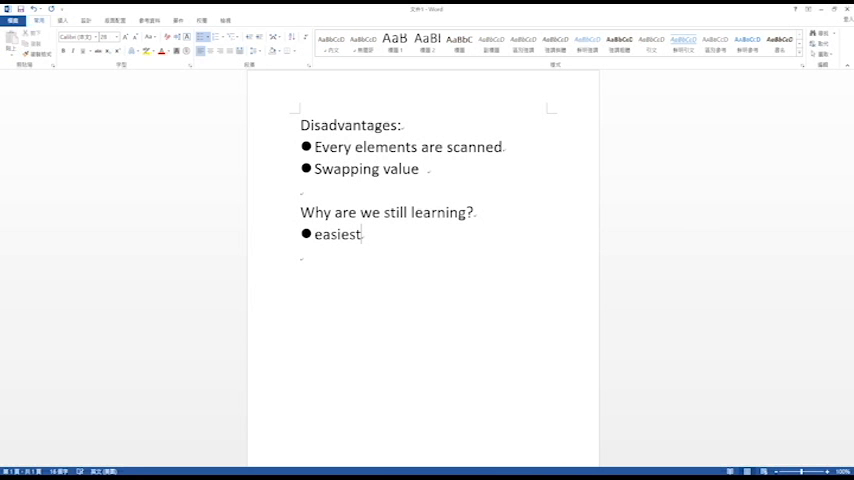
pyautogui.write('Easiest sortin')
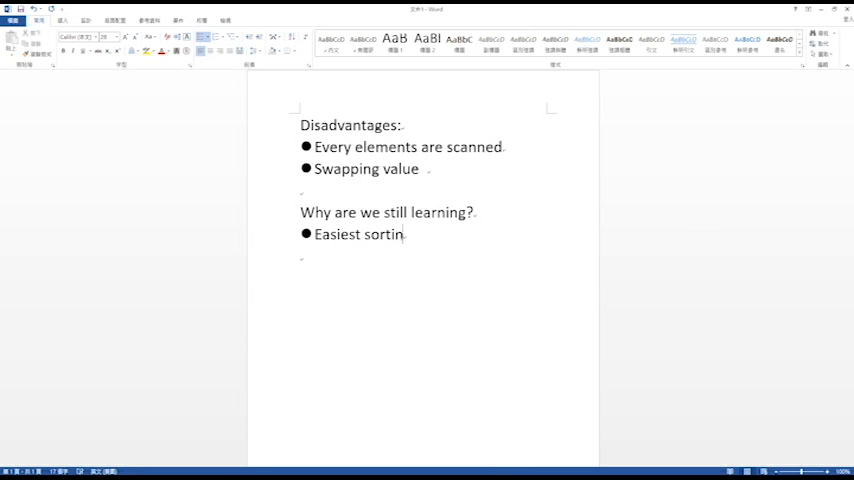
pyautogui.write('g algorithm')
pyautogui.write('Good start to learn sorting')
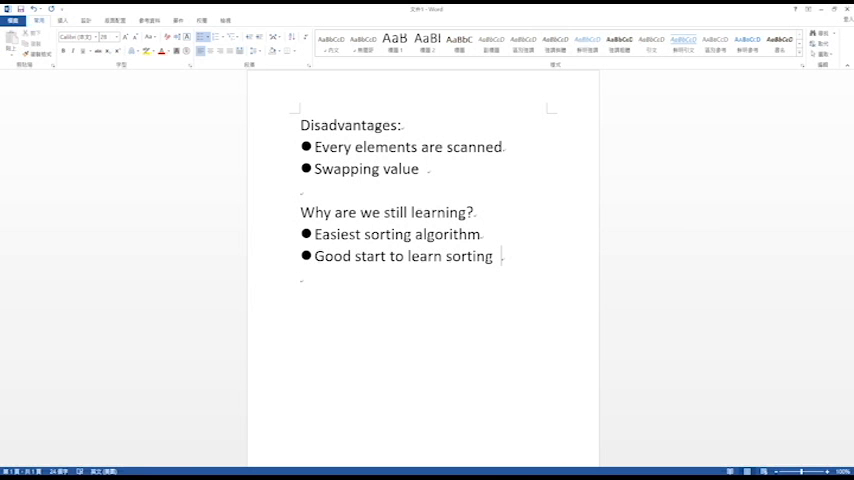
pyautogui.moveTo(500, 294)
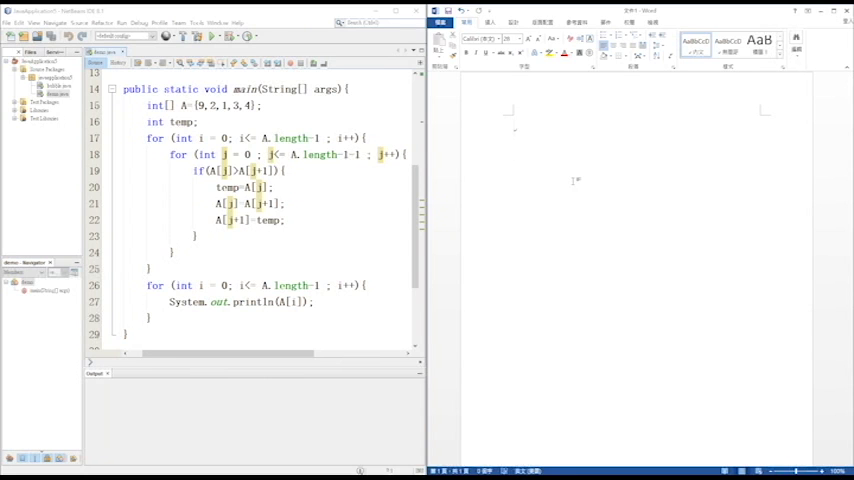
# Step: Note that Array A contains 9 2 1 3 4
pyautogui.write('Array')
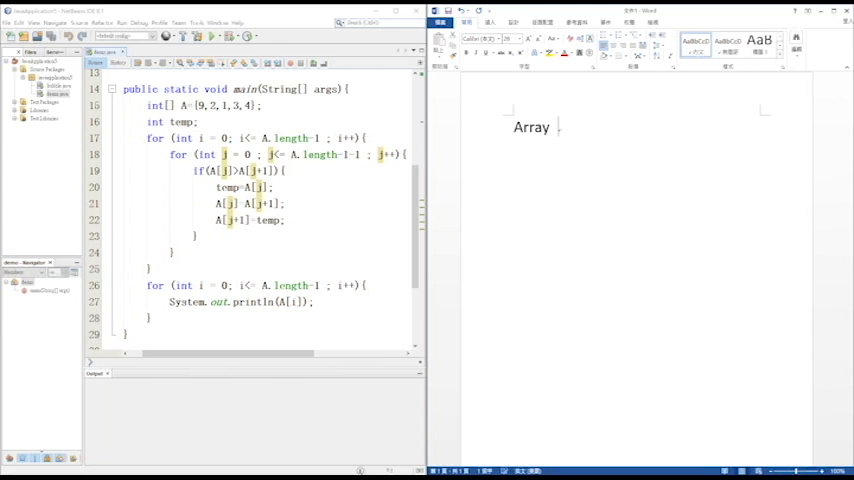
pyautogui.write('A')
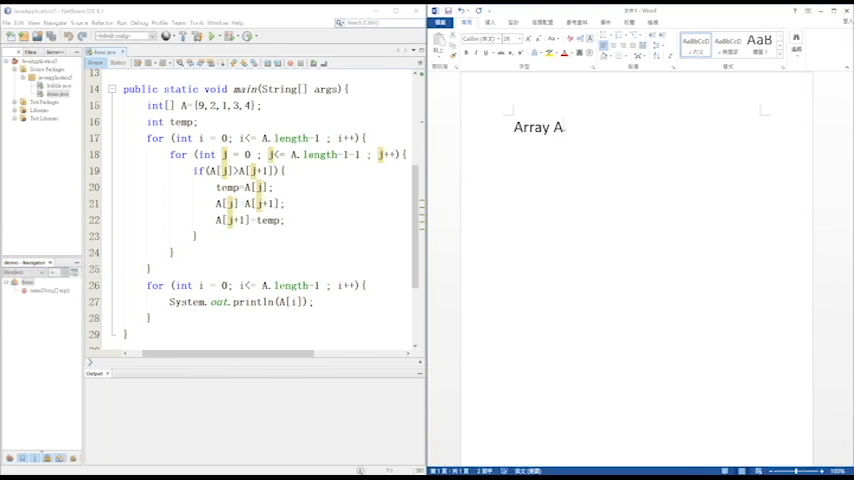
pyautogui.write('con')
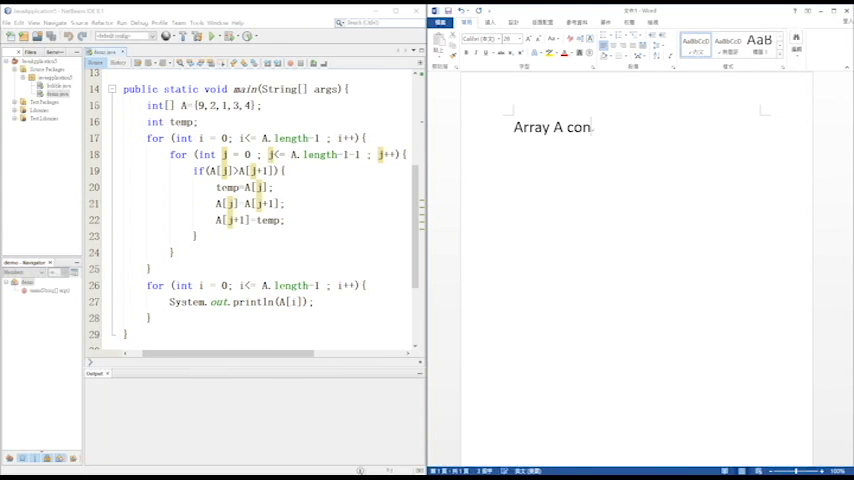
pyautogui.write('tains 9 2 1 3 4')
pyautogui.write('Double for-loop')
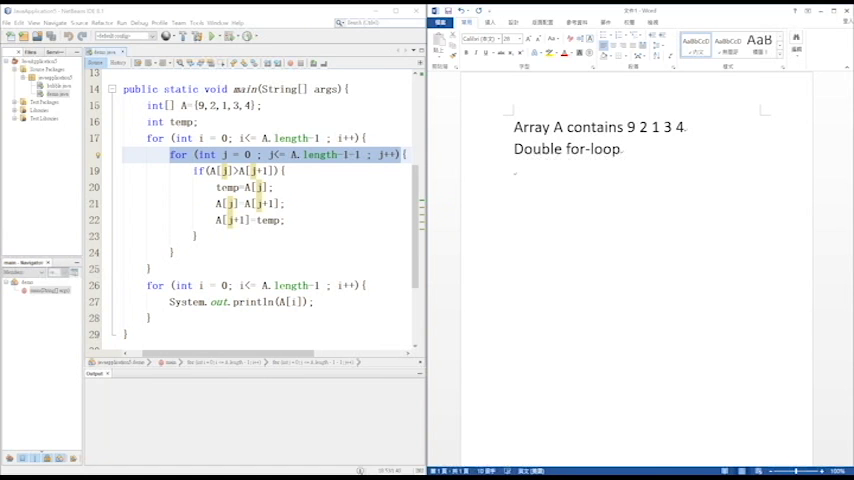
# Step: Describe the outer loop (I-loop) as starting from 0 up to array-1
pyautogui.write('Outer loop(')
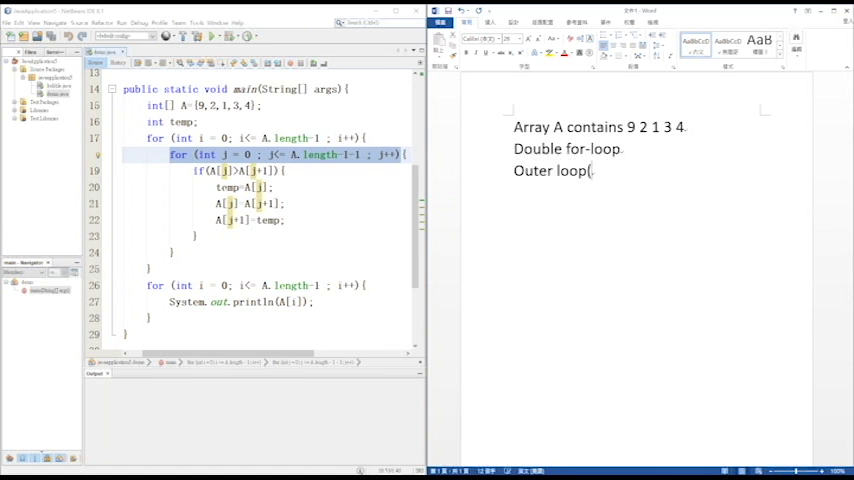
pyautogui.write('I-loop)')
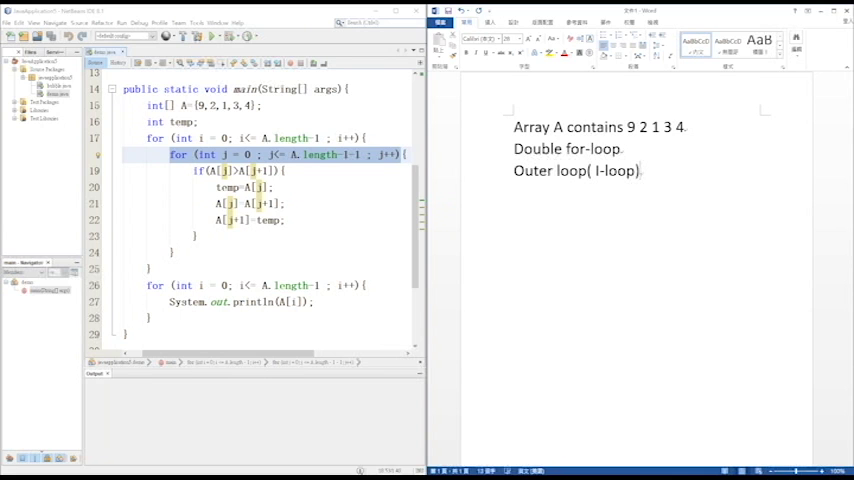
pyautogui.write('Starts from 0.')
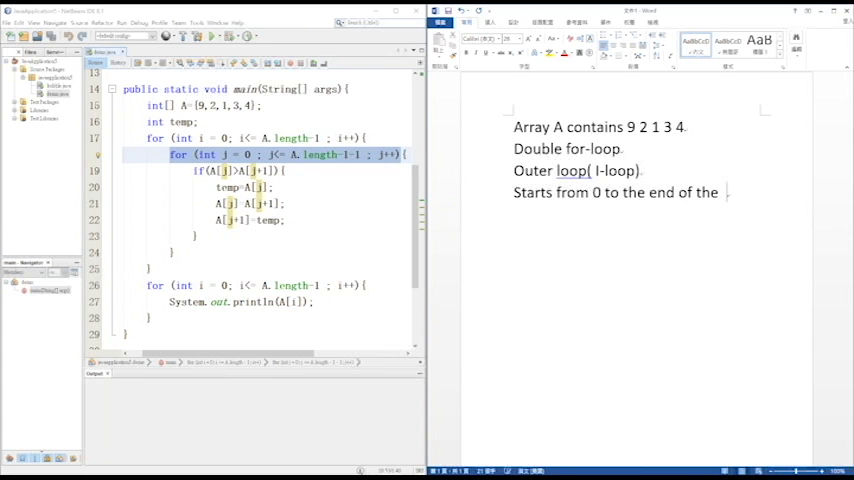
pyautogui.write('array-1.')
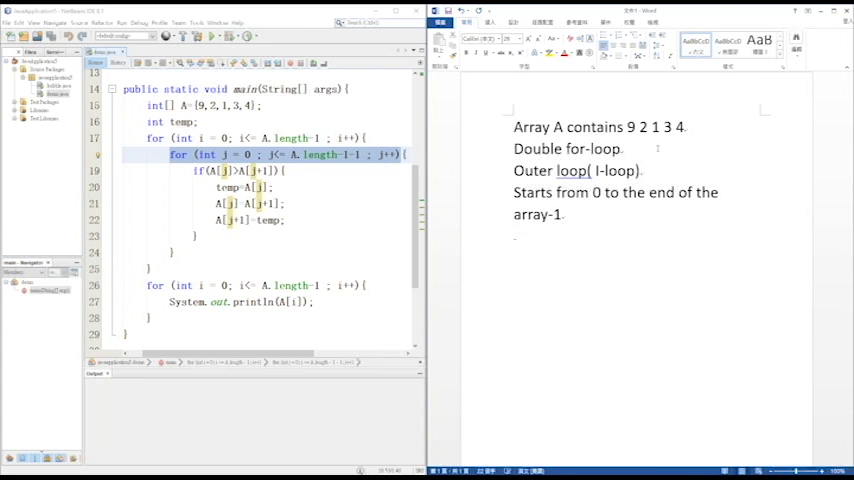
# Step: Add the red line: the I counter starts from 0, leaving condition is length-1
pyautogui.write('I counter star')
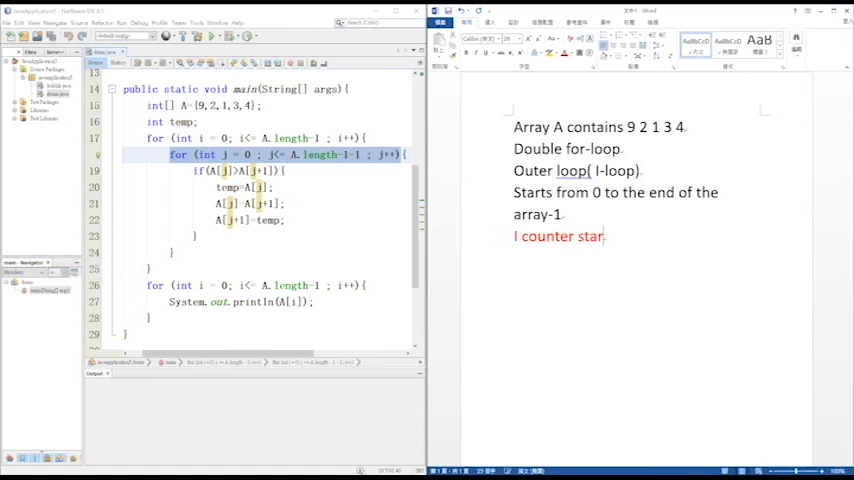
pyautogui.write('ts from 0.')
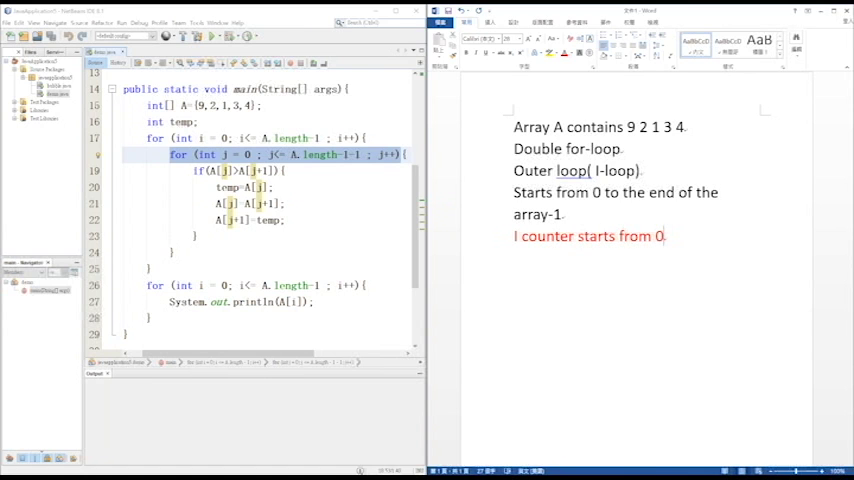
pyautogui.write('the leav')
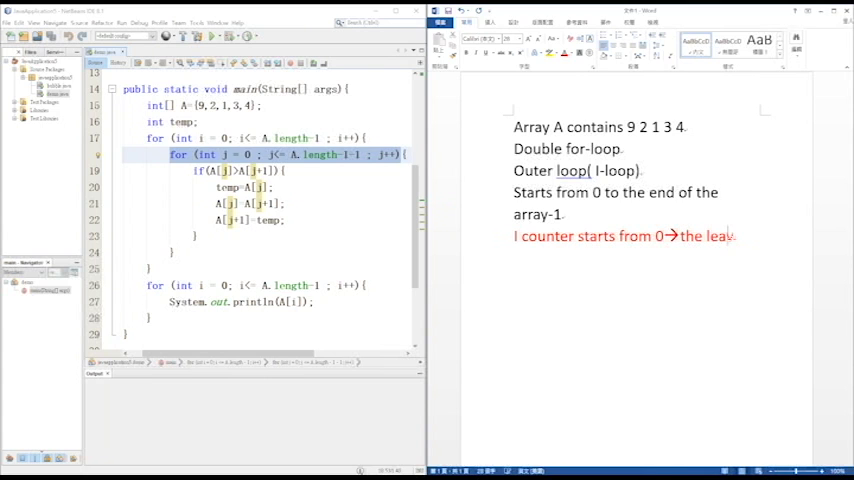
pyautogui.write('leaving condition')
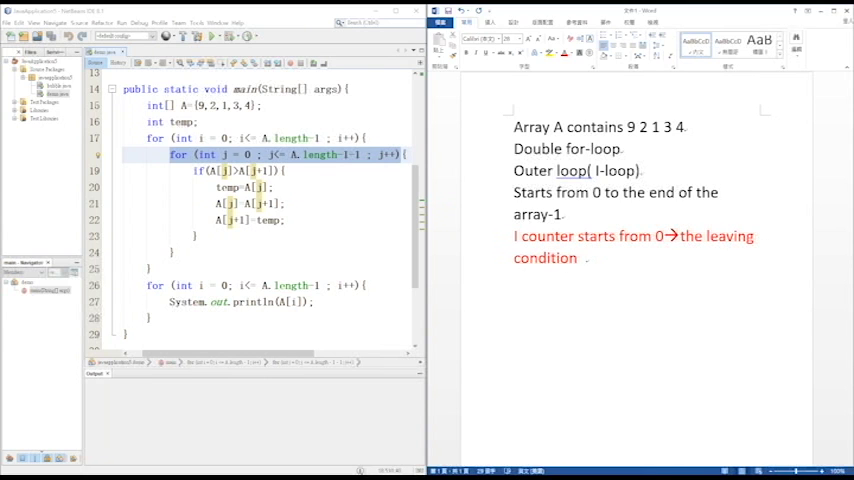
pyautogui.write('is the length.')
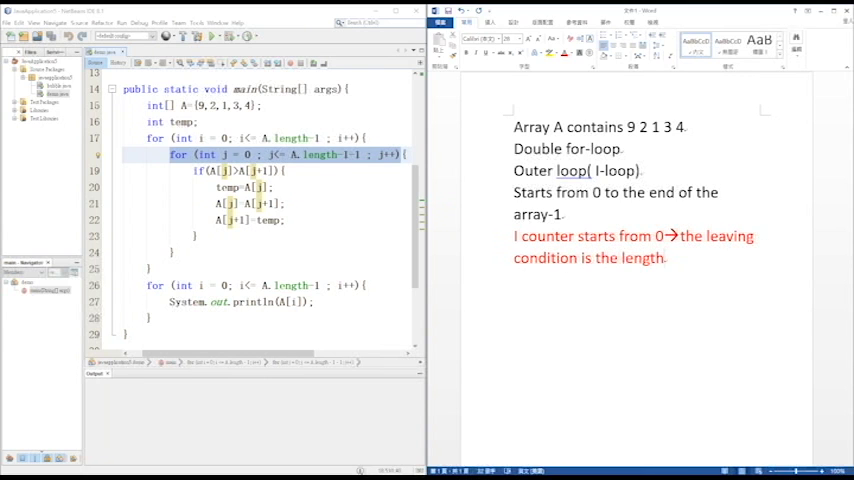
pyautogui.write('-1')
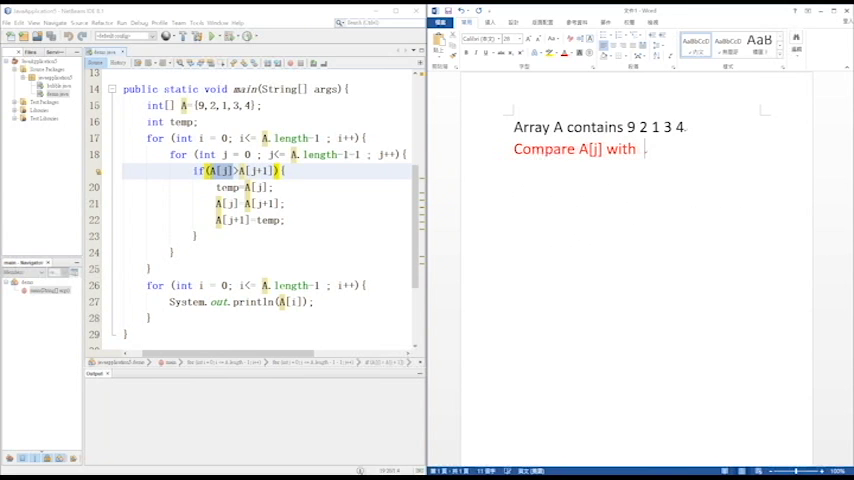
# Step: Trace comparing A[j] with A[j+1]: 9 is greater than 2, swap, then J++
pyautogui.write('A[j+1')
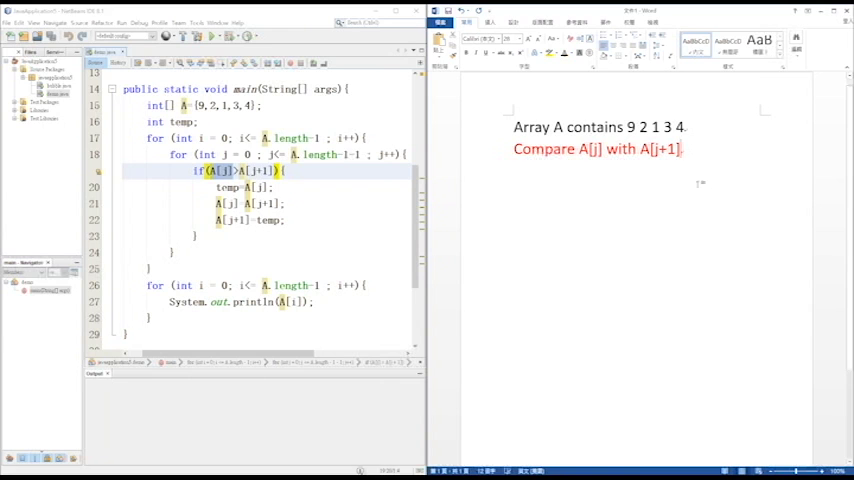
pyautogui.write('9.')
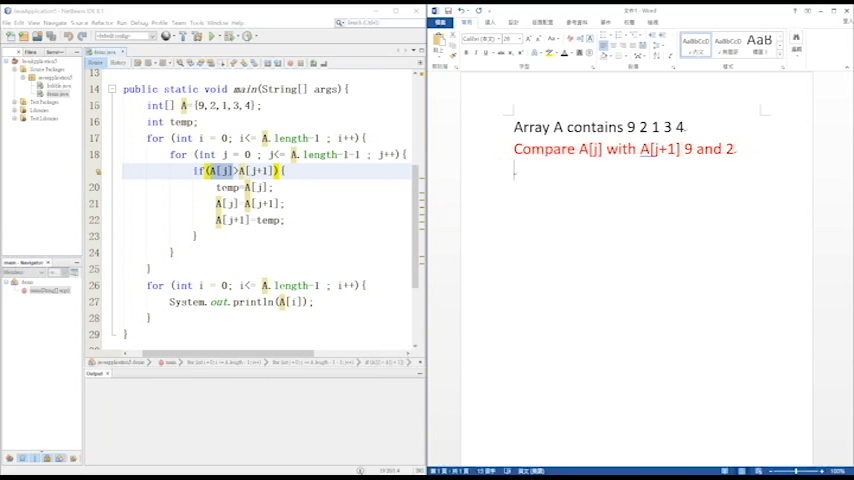
pyautogui.write('9 is greater than 2, swap.')
pyautogui.click(636, 192)
pyautogui.write('The order now is 2 9 1 3 4.')
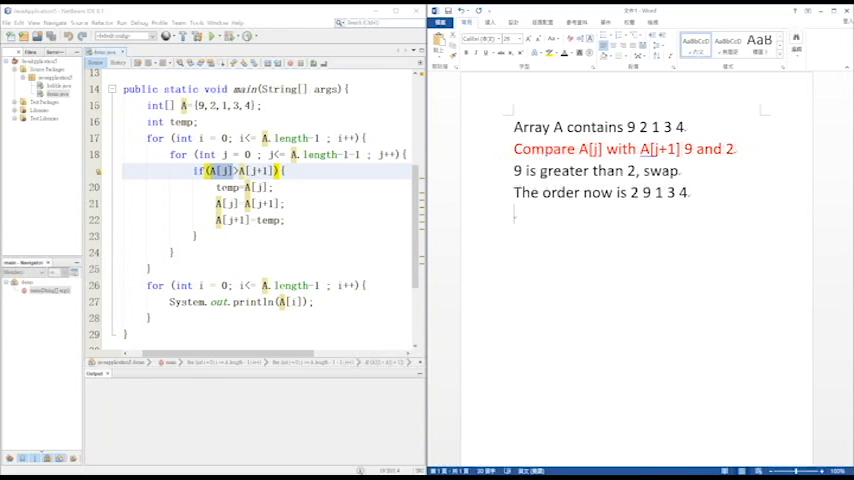
pyautogui.write('J++.')
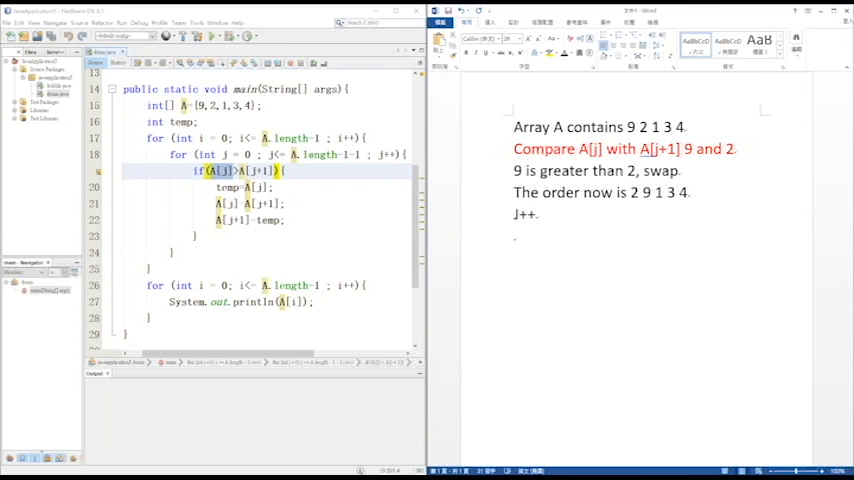
pyautogui.write('J is.')
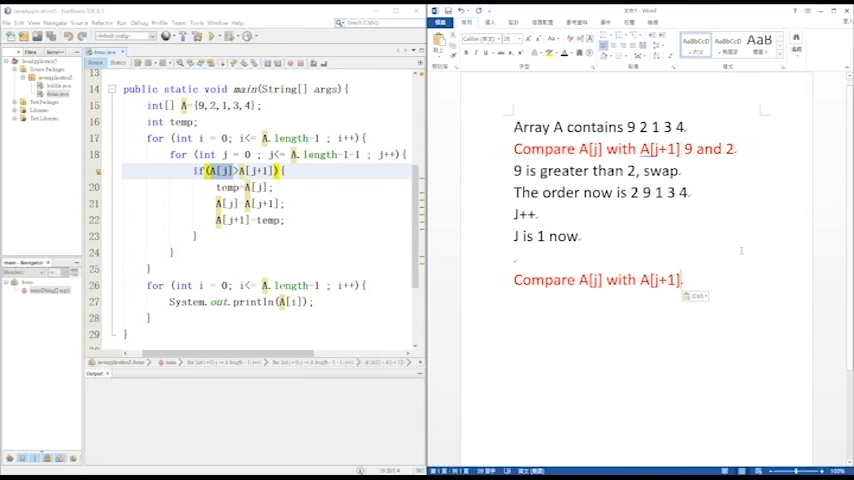
# Step: Trace comparing 9 and 1: 9 is greater, swap, giving order 2 1 9 3 4
pyautogui.write('9 and 1')
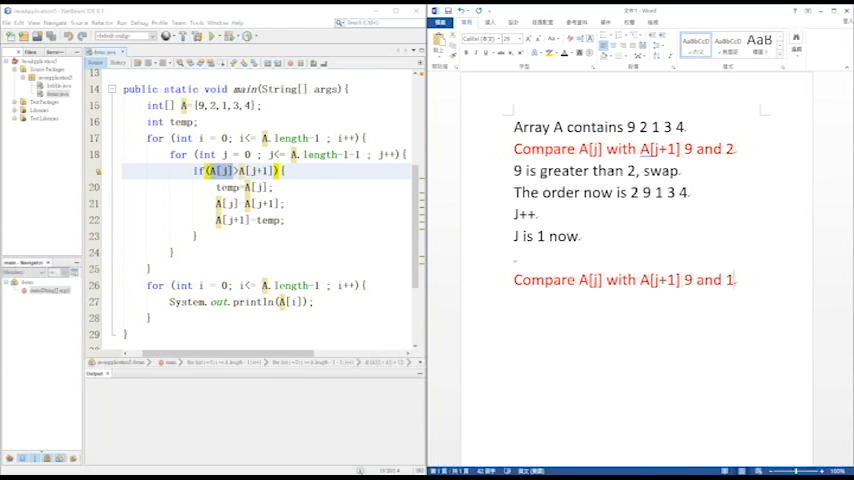
pyautogui.write('9 is greater than 1, swap.')
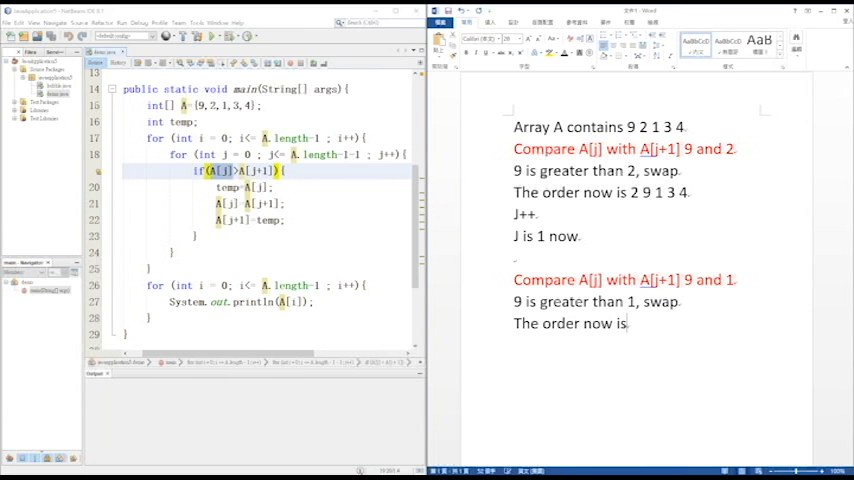
pyautogui.write('2 1 9 3 4.')
pyautogui.write('Important!')
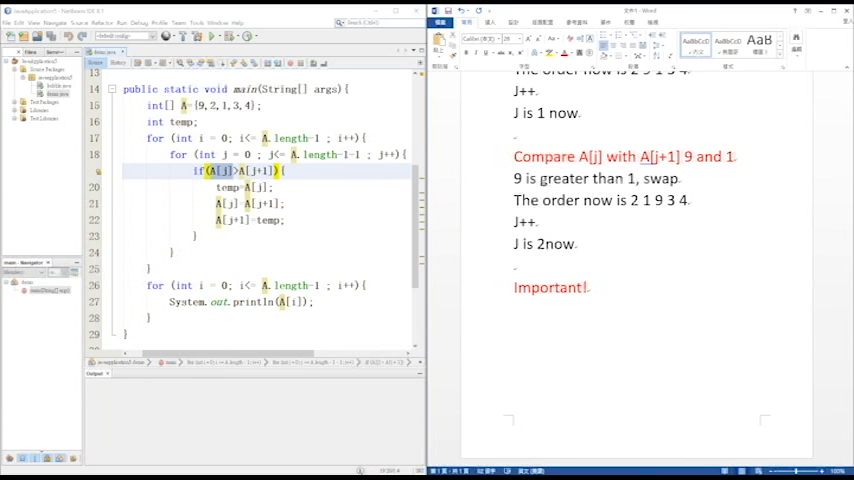
# Step: Note that J++ runs after the loop's code, not at first or in the middle
pyautogui.write('J+')
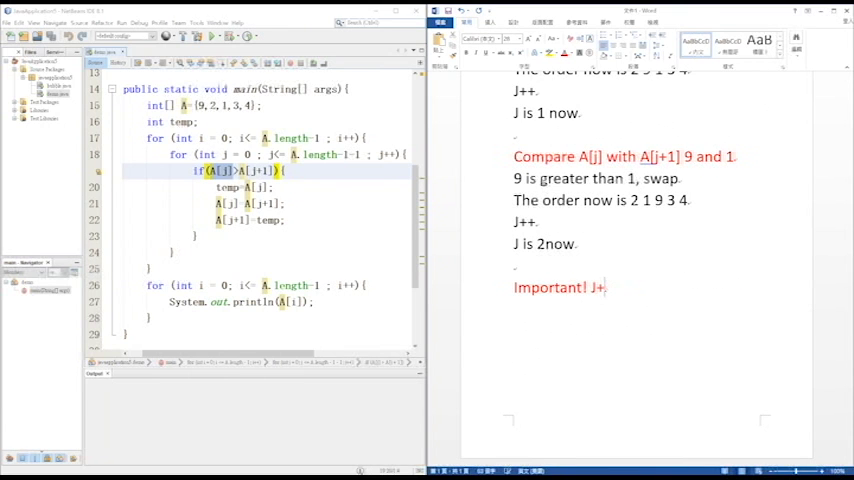
pyautogui.write('is done')
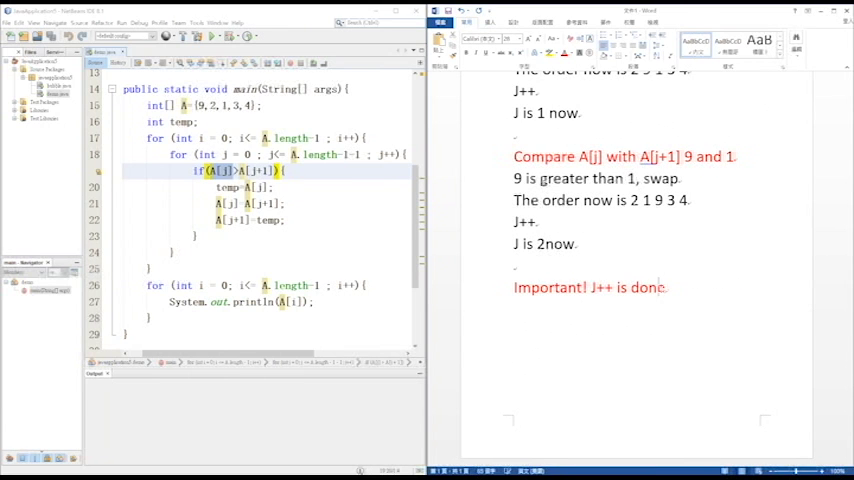
pyautogui.write('after executing the codes under the loop.')
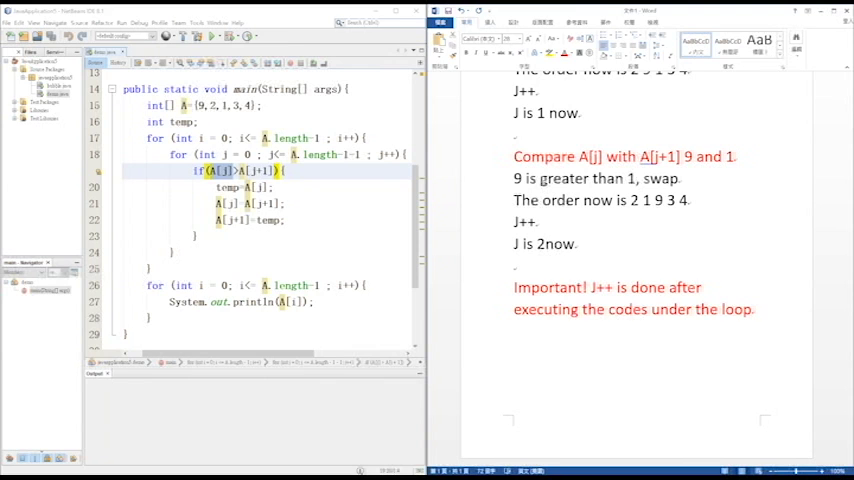
pyautogui.write('Not at first not at the mi')
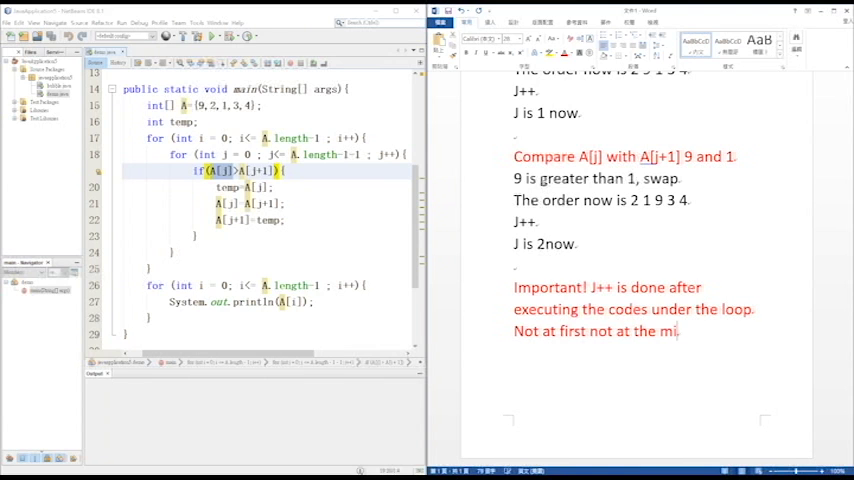
pyautogui.write('ddle!')
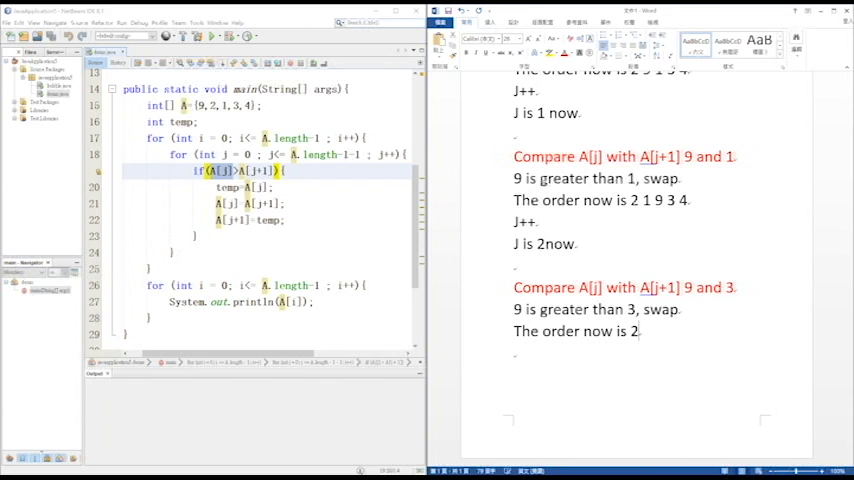
# Step: Trace swapping 9 with 4 (2 1 3 4 9), then 2 with 1 (1 2 3 4 9)
pyautogui.write('1 3 9 4.')
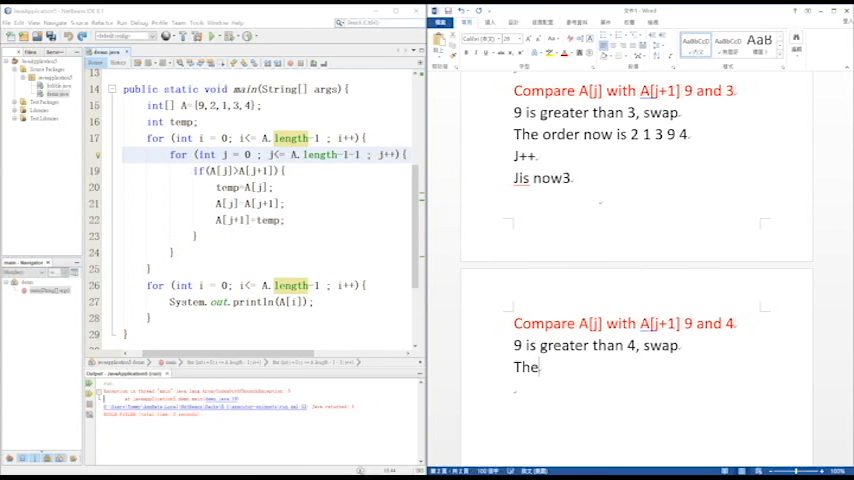
pyautogui.write('The order now is 2 1 3 4 9.')
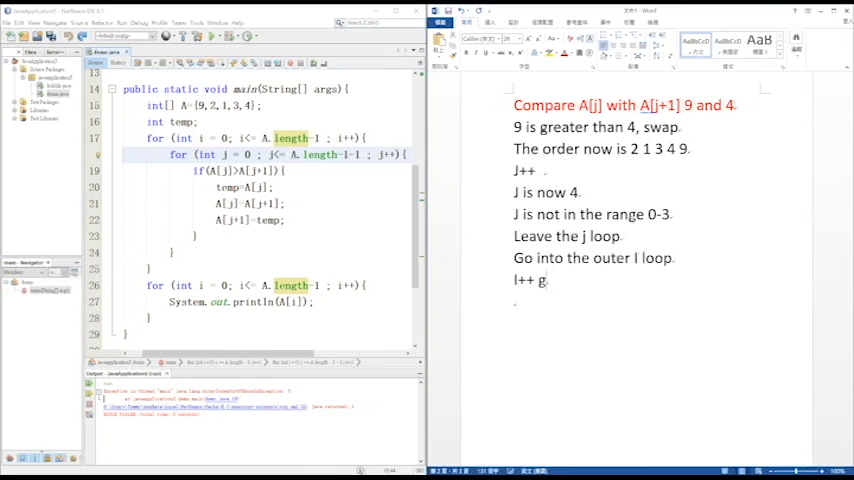
pyautogui.write('et in j loop.')
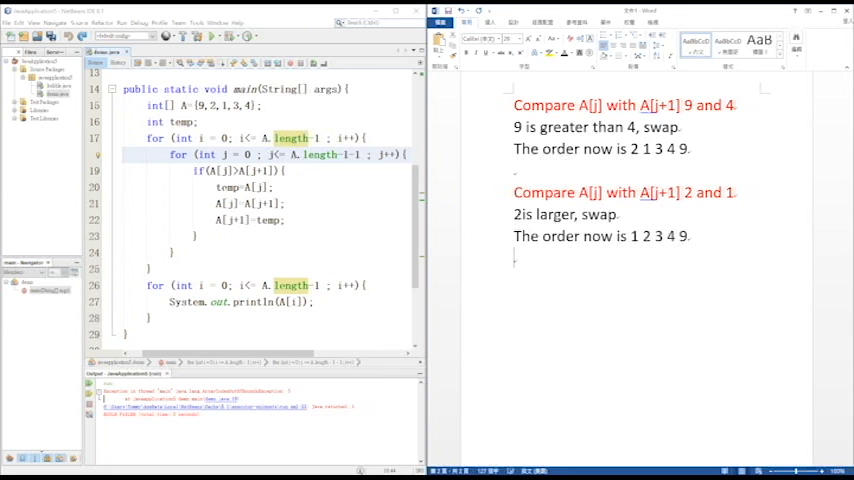
# Step: Add 'J++.' to the trace after the array becomes sorted
pyautogui.write('J++.')
pyautogui.write('Keep on looping until')
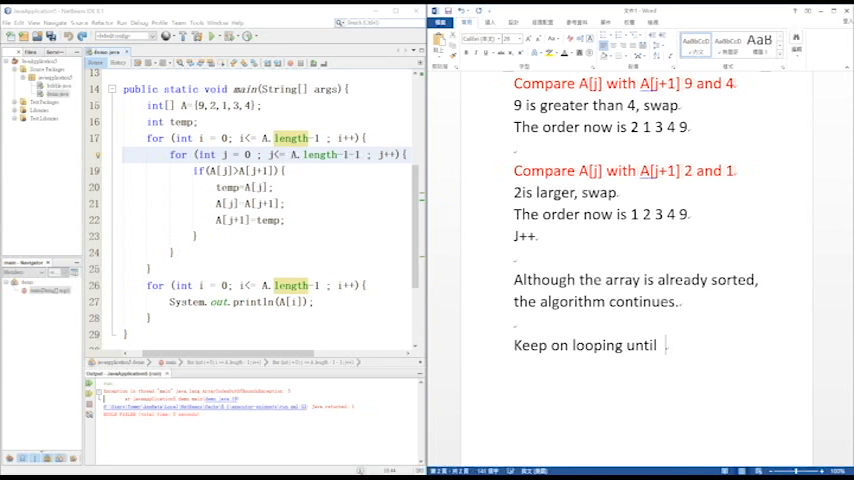
# Step: Finish 'Keep on looping until the I loop ended', add the result line, and type 'Thanks'
pyautogui.write('the l')
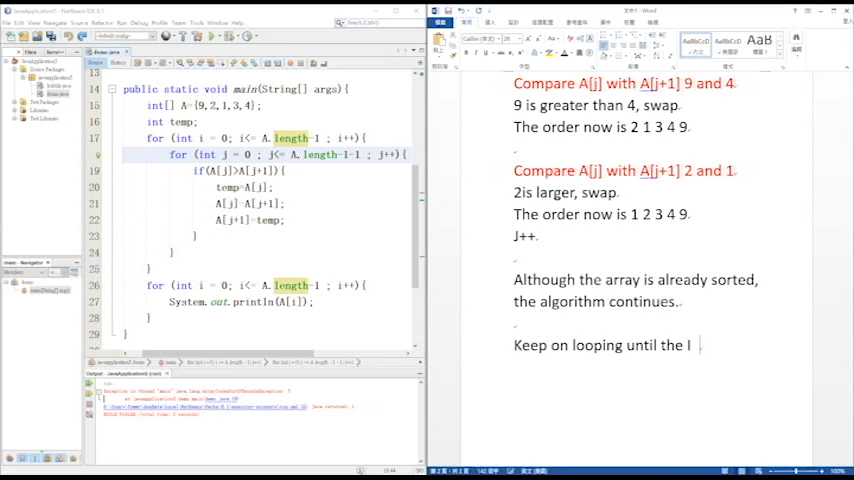
pyautogui.write('loop end.')
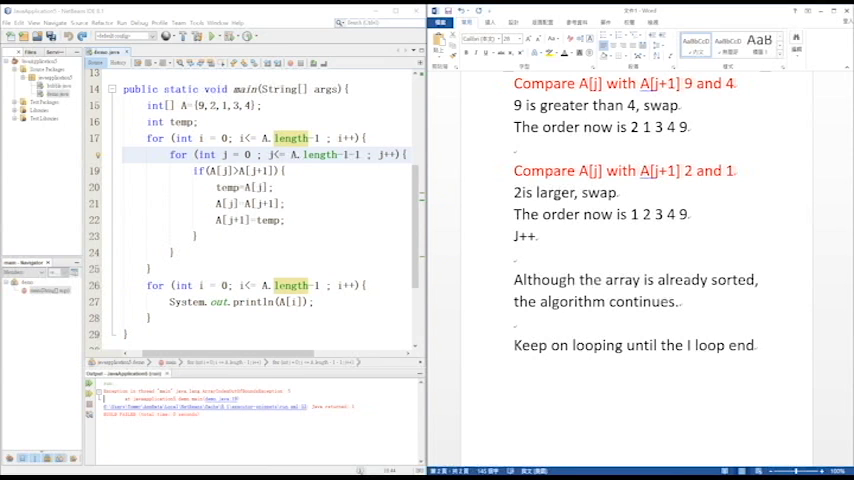
pyautogui.write('ed')
pyautogui.write('Let see the result on the left hand side')
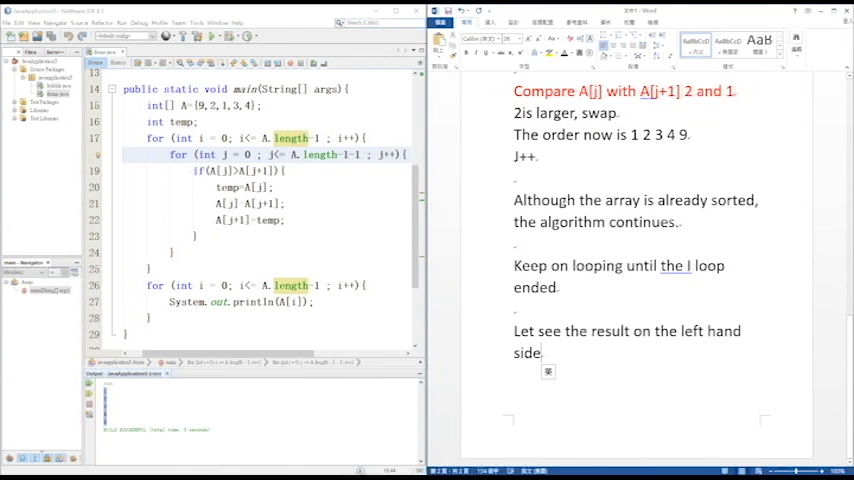
pyautogui.write('Th')
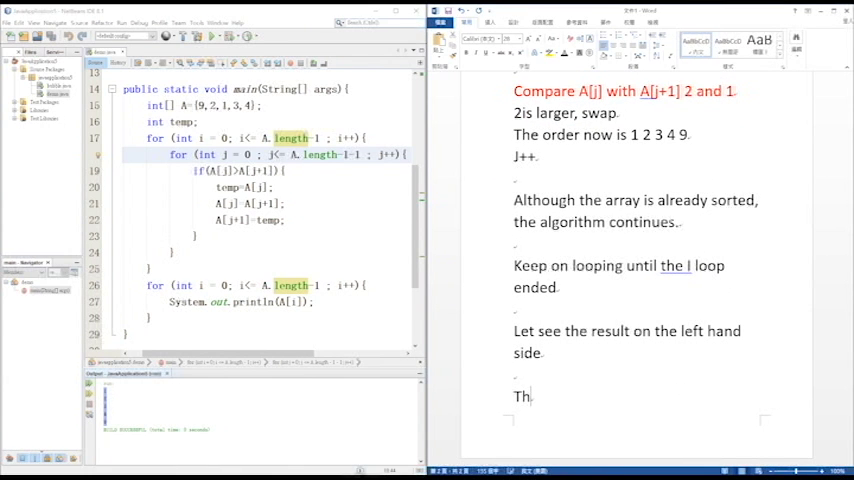
pyautogui.write('anks')
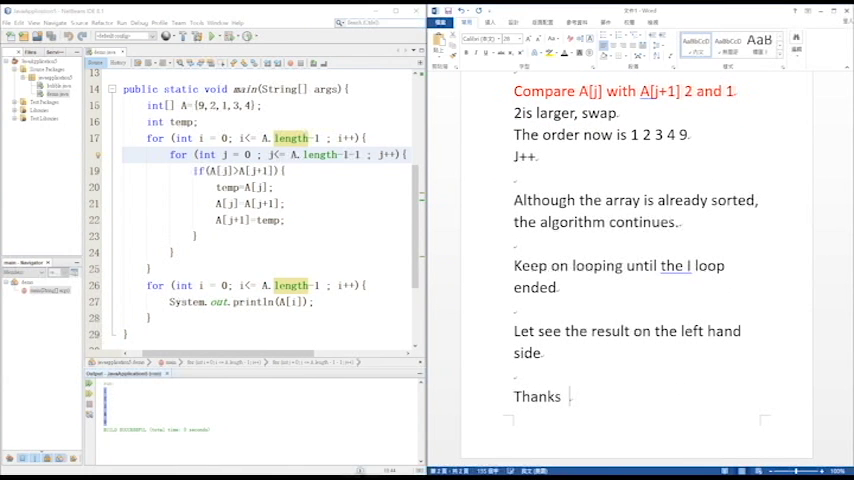